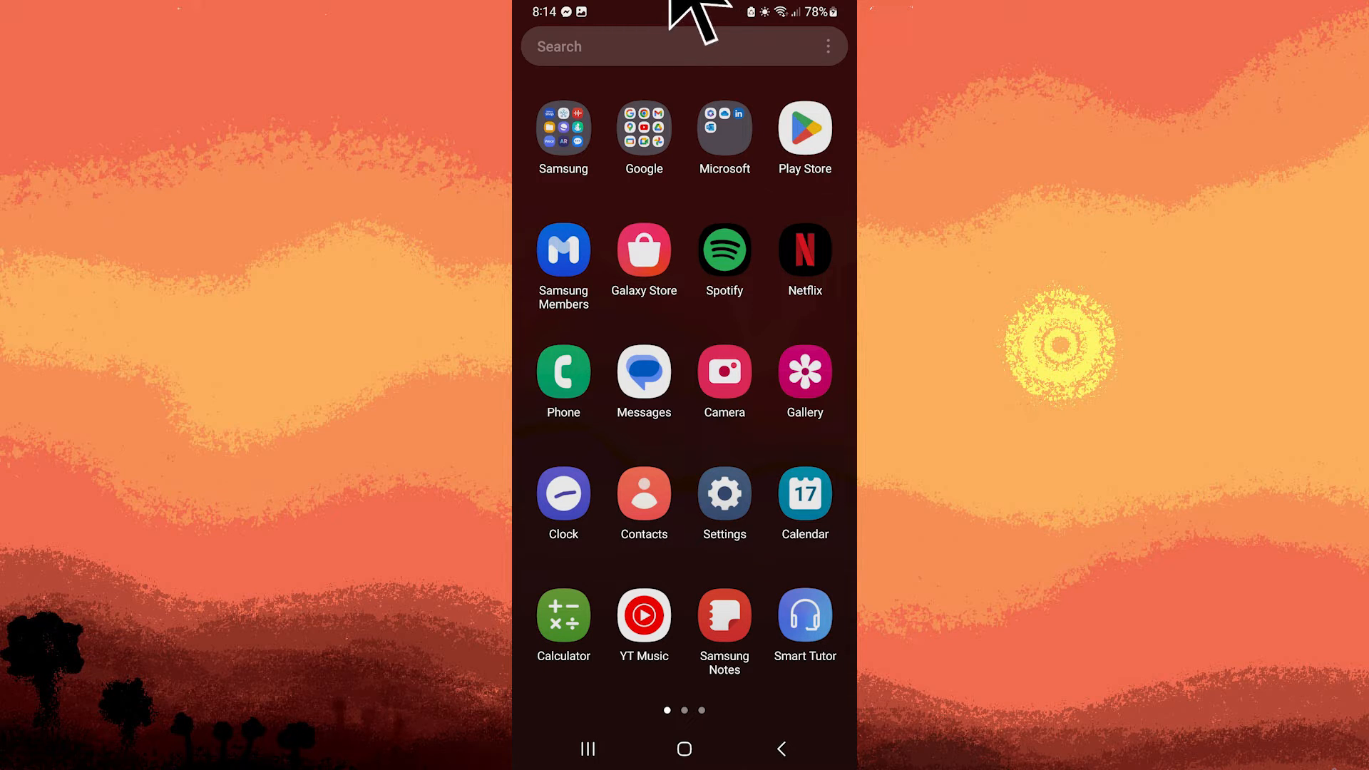
Expand Quick Settings fully and move to its second page of tiles.
{"action": "scroll", "scroll_direction": "down", "scroll_amount": 3}
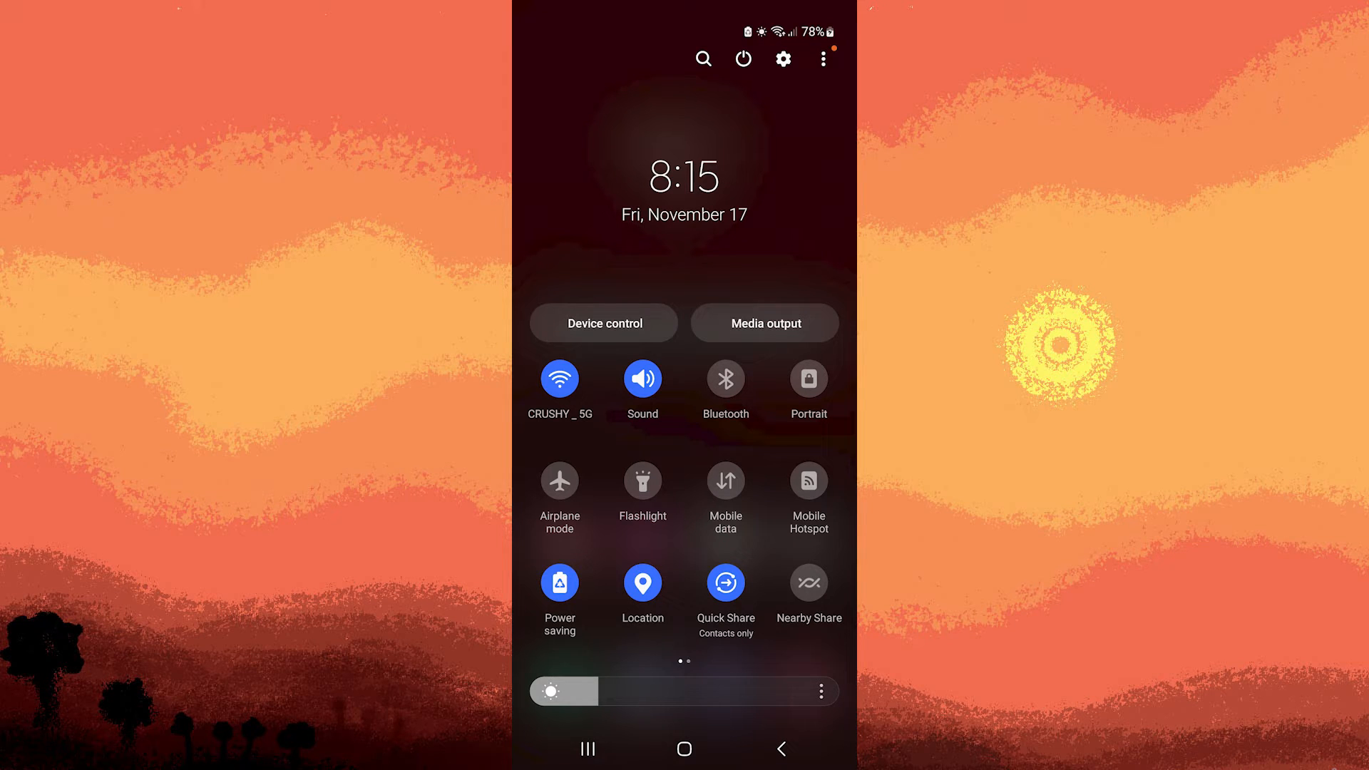
{"action": "scroll", "scroll_direction": "left", "scroll_amount": 3}
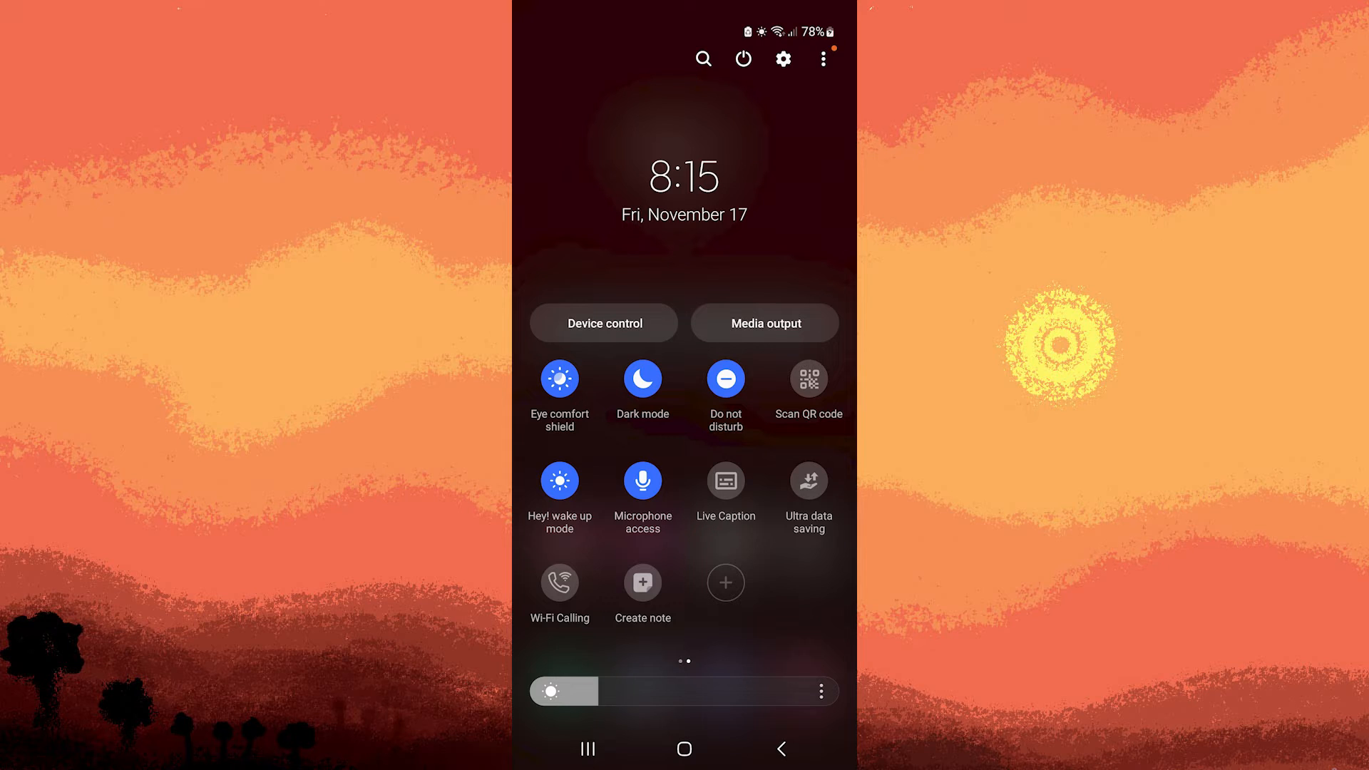
Review Do not disturb under Sounds and vibration, which stays on and allows no app notifications.
{"action": "left_click", "coordinate": [781, 58]}
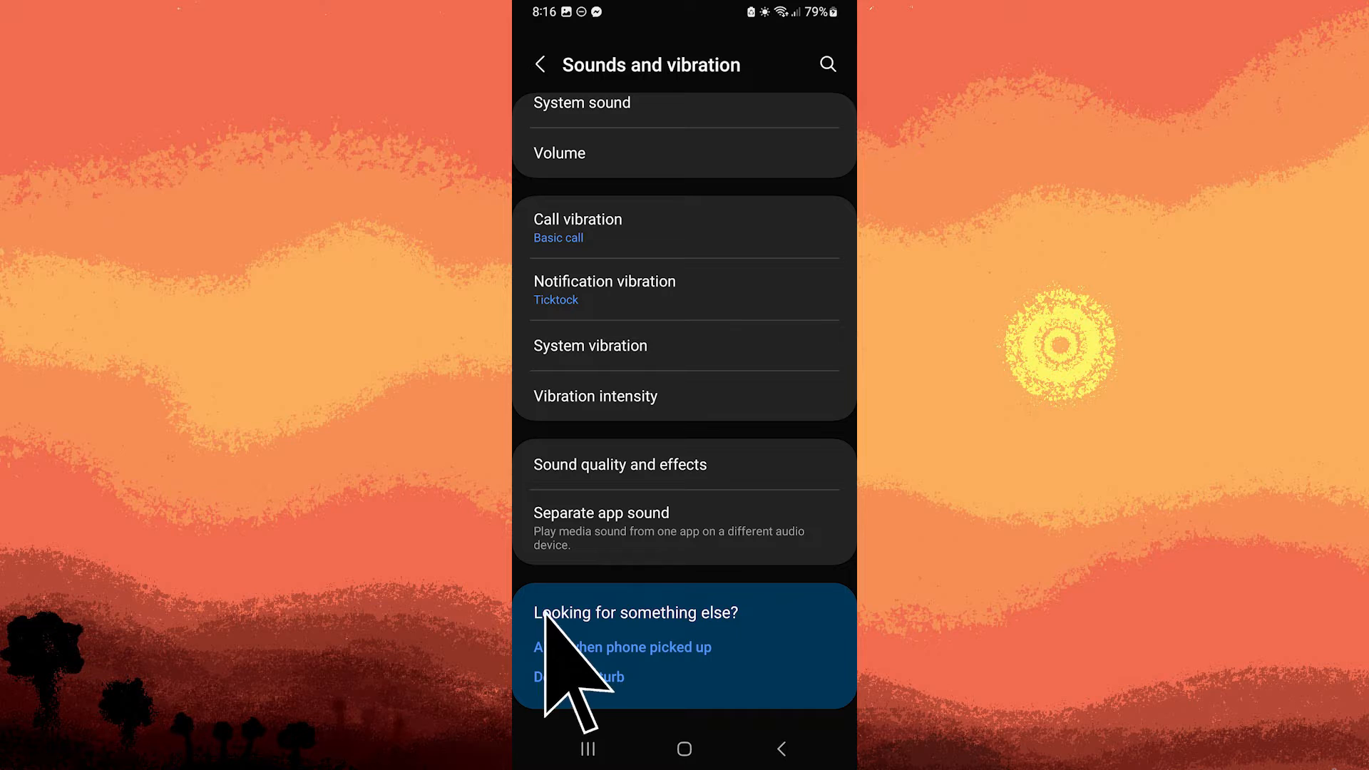
{"action": "left_click", "coordinate": [576, 677]}
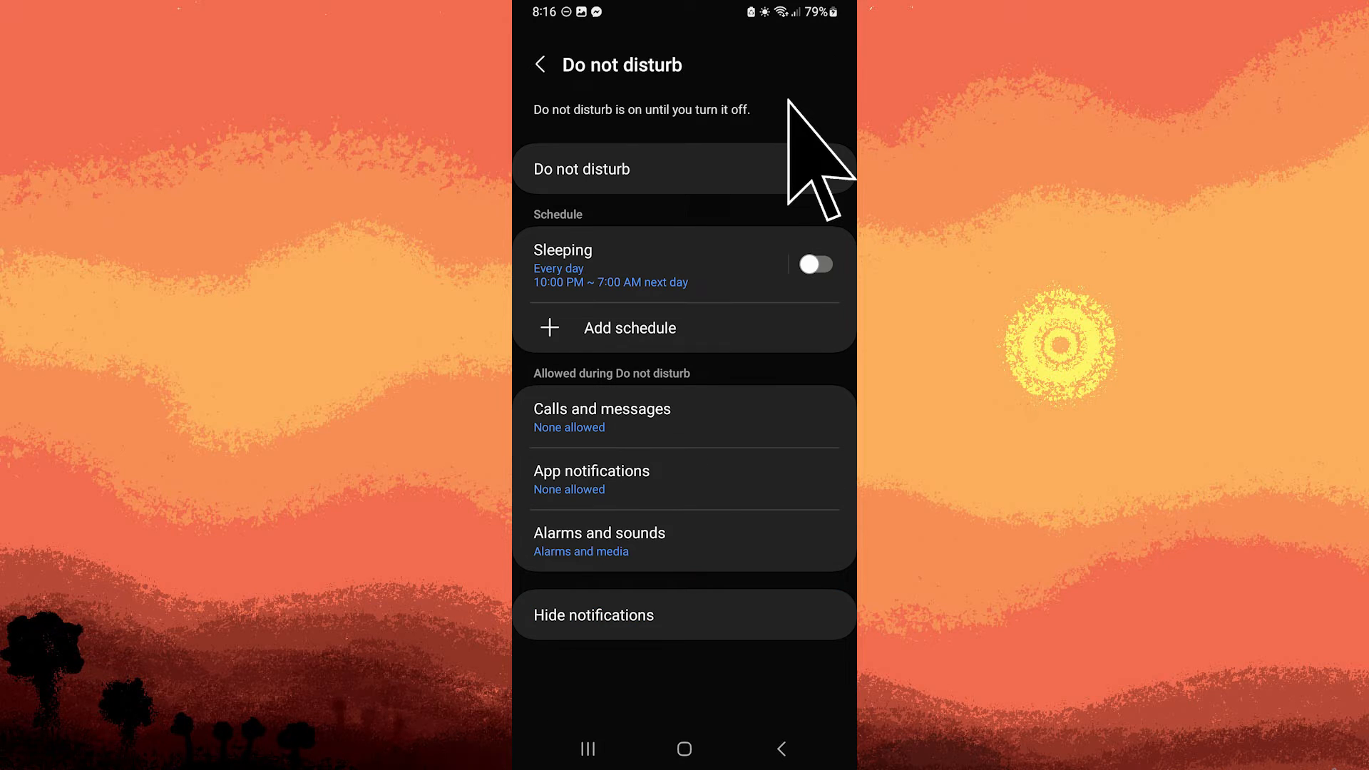
{"action": "left_click", "coordinate": [814, 168]}
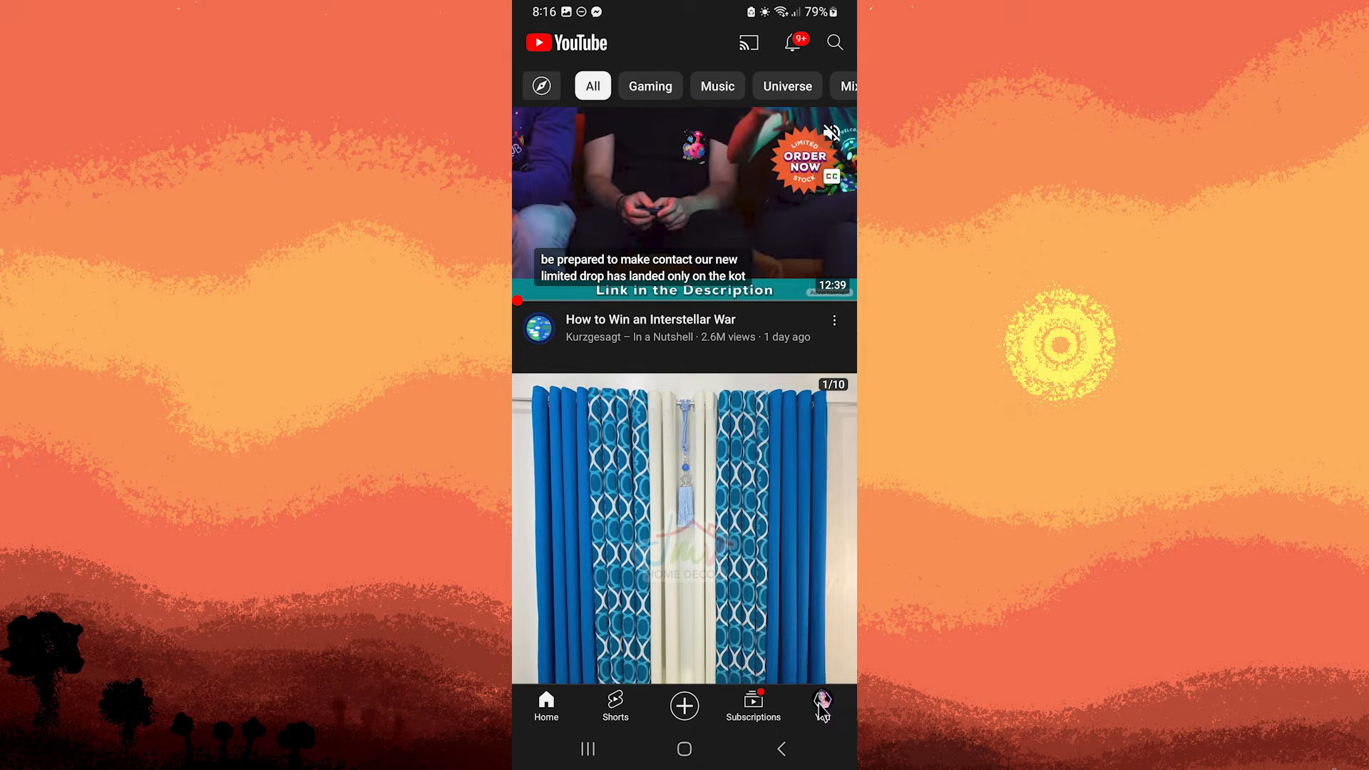
Open YouTube's Notifications settings from the You profile's gear menu.
{"action": "left_click", "coordinate": [821, 704]}
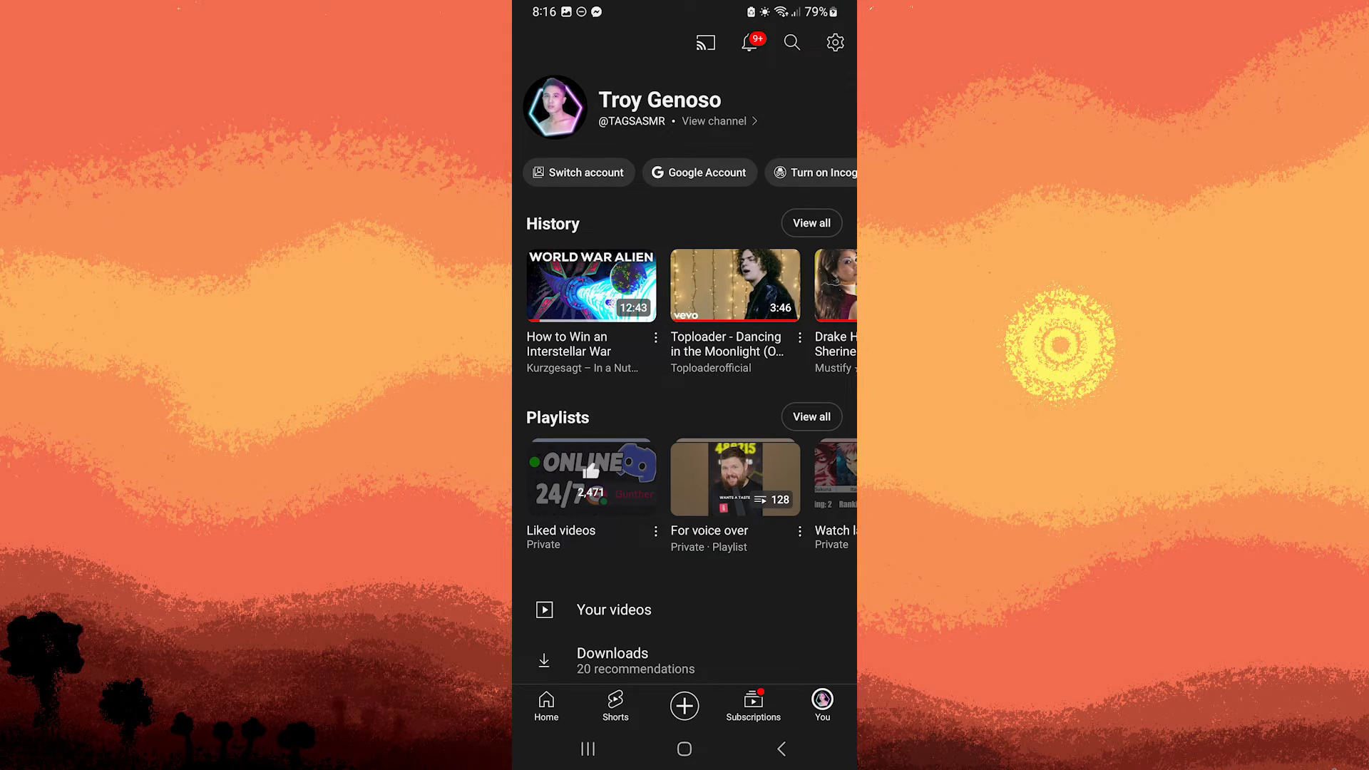
{"action": "left_click", "coordinate": [834, 42]}
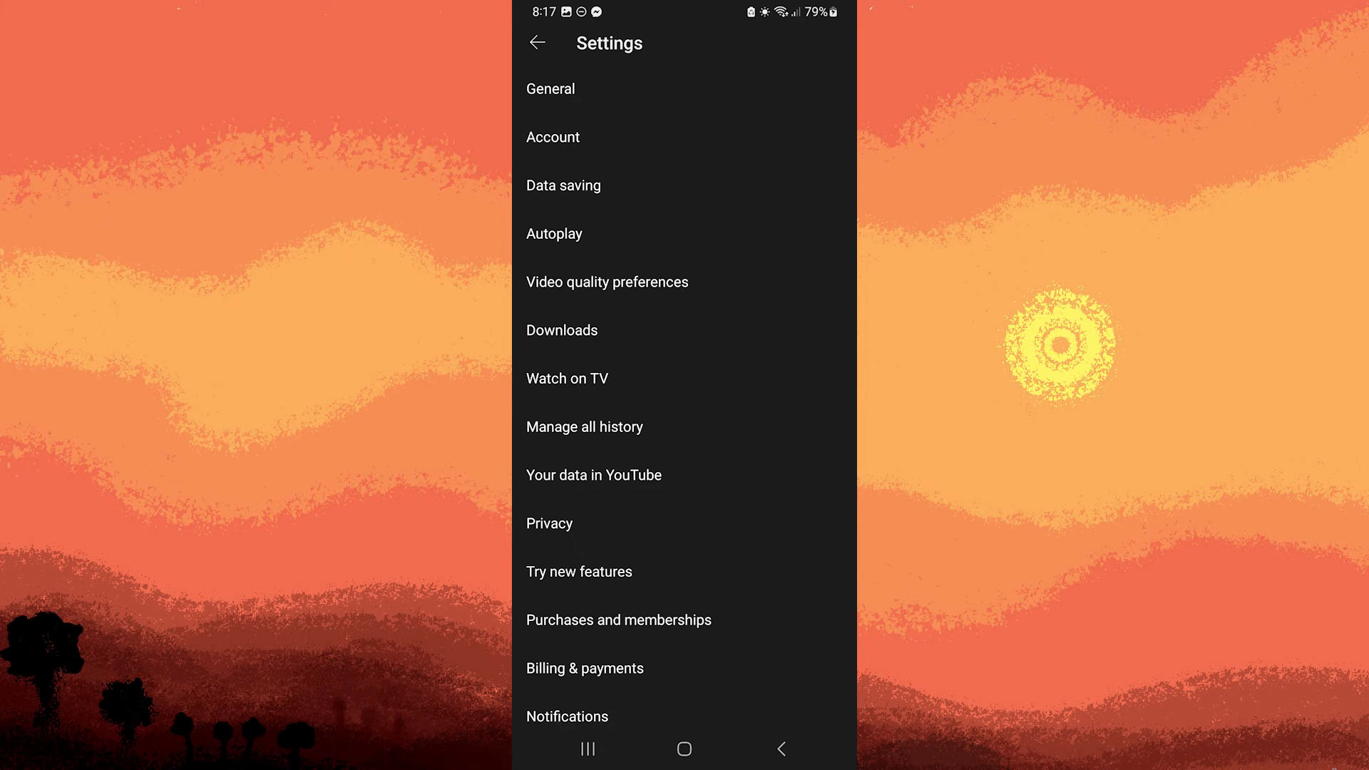
{"action": "left_click", "coordinate": [565, 716]}
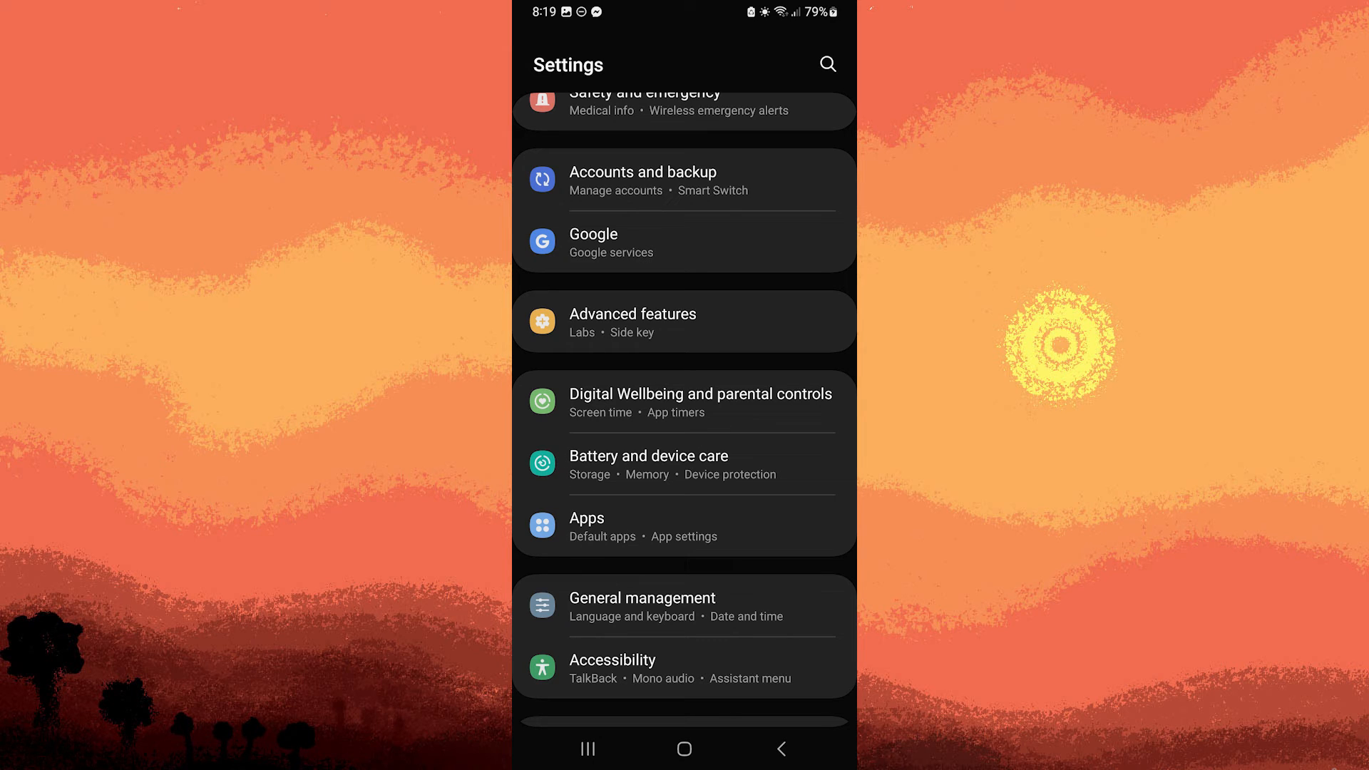
Show YouTube's notification categories, such as Subscriptions and Recommendations, under Apps.
{"action": "left_click", "coordinate": [587, 518]}
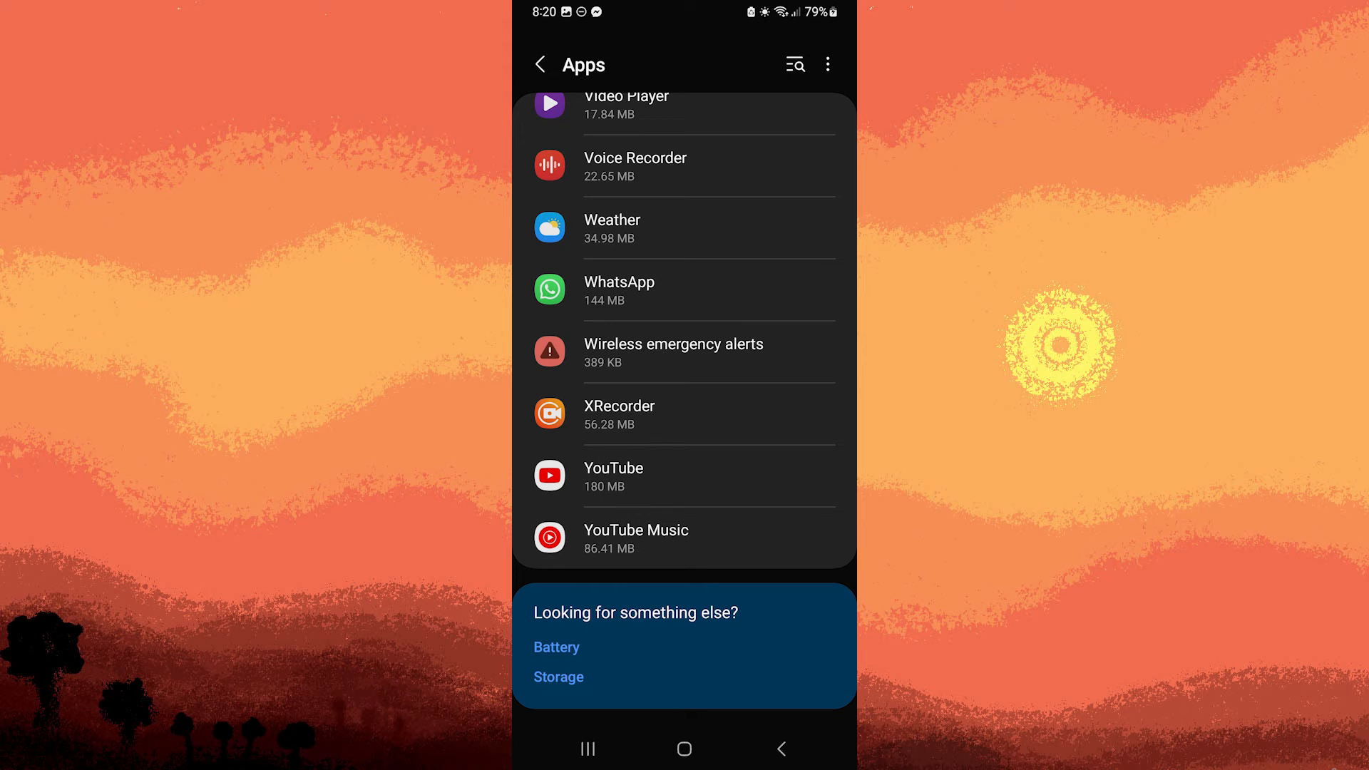
{"action": "left_click", "coordinate": [613, 467]}
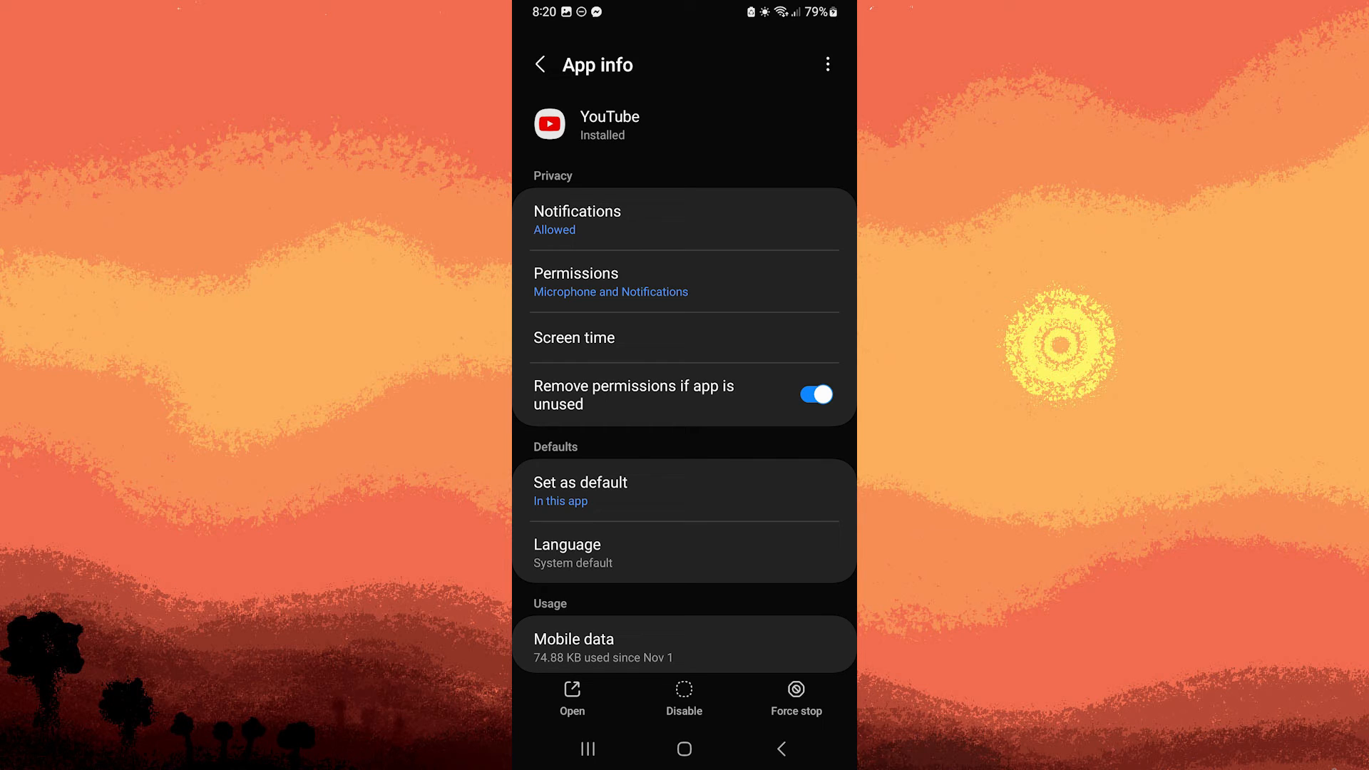
{"action": "mouse_move", "coordinate": [576, 226]}
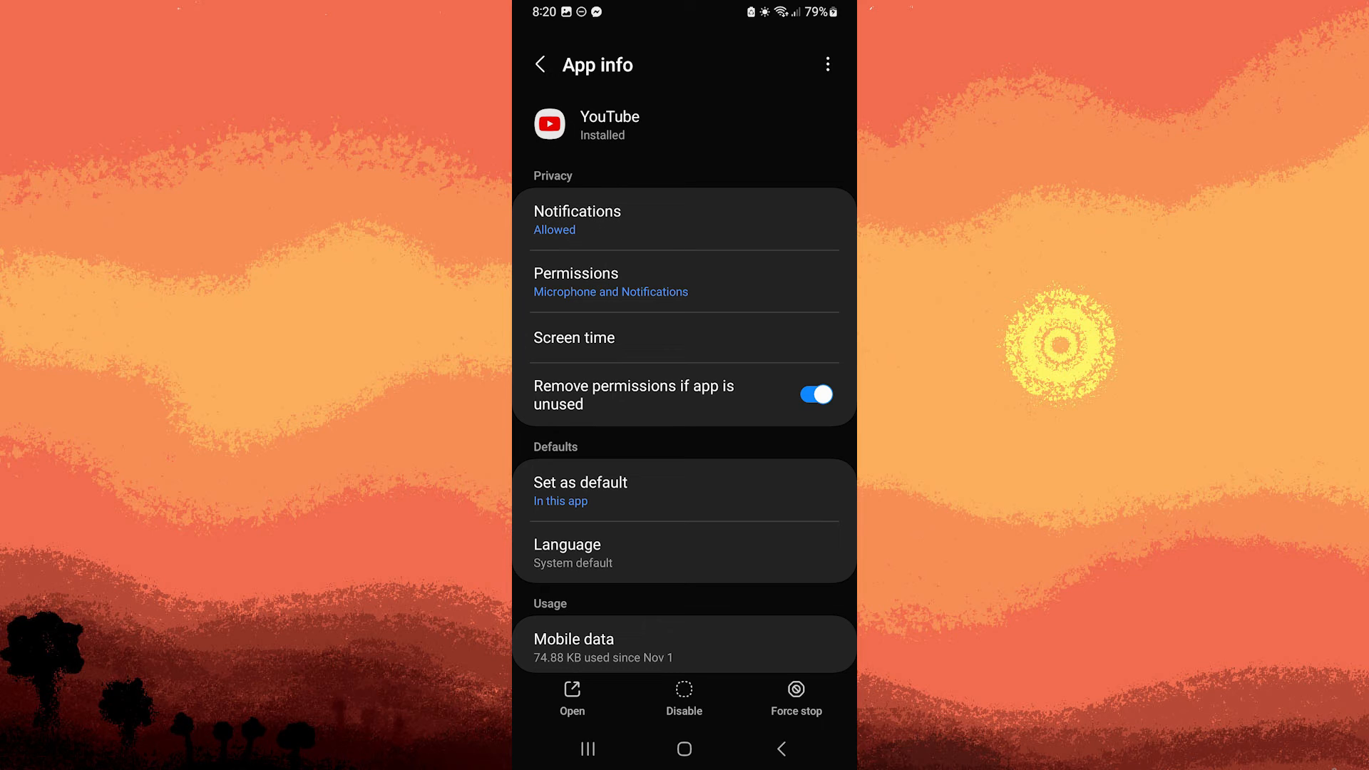
{"action": "left_click", "coordinate": [576, 219]}
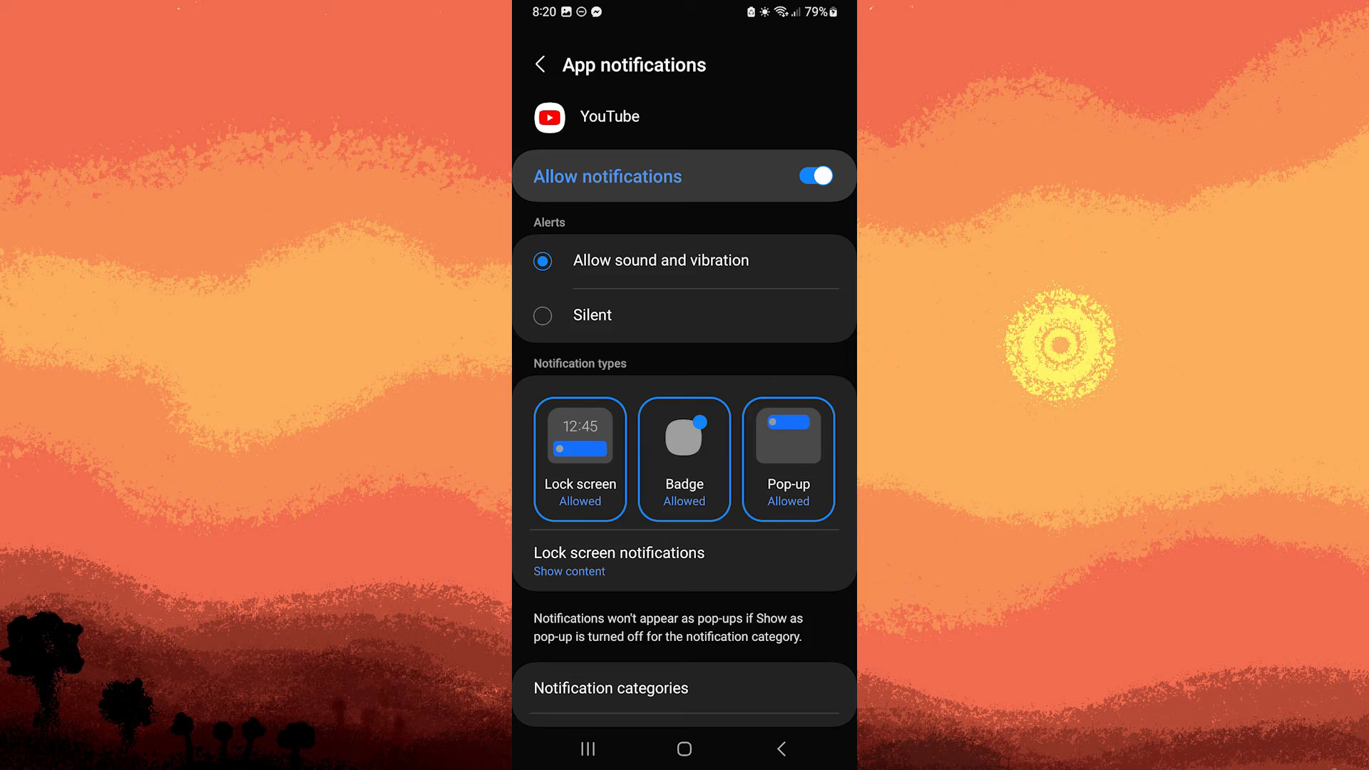
{"action": "left_click", "coordinate": [611, 688]}
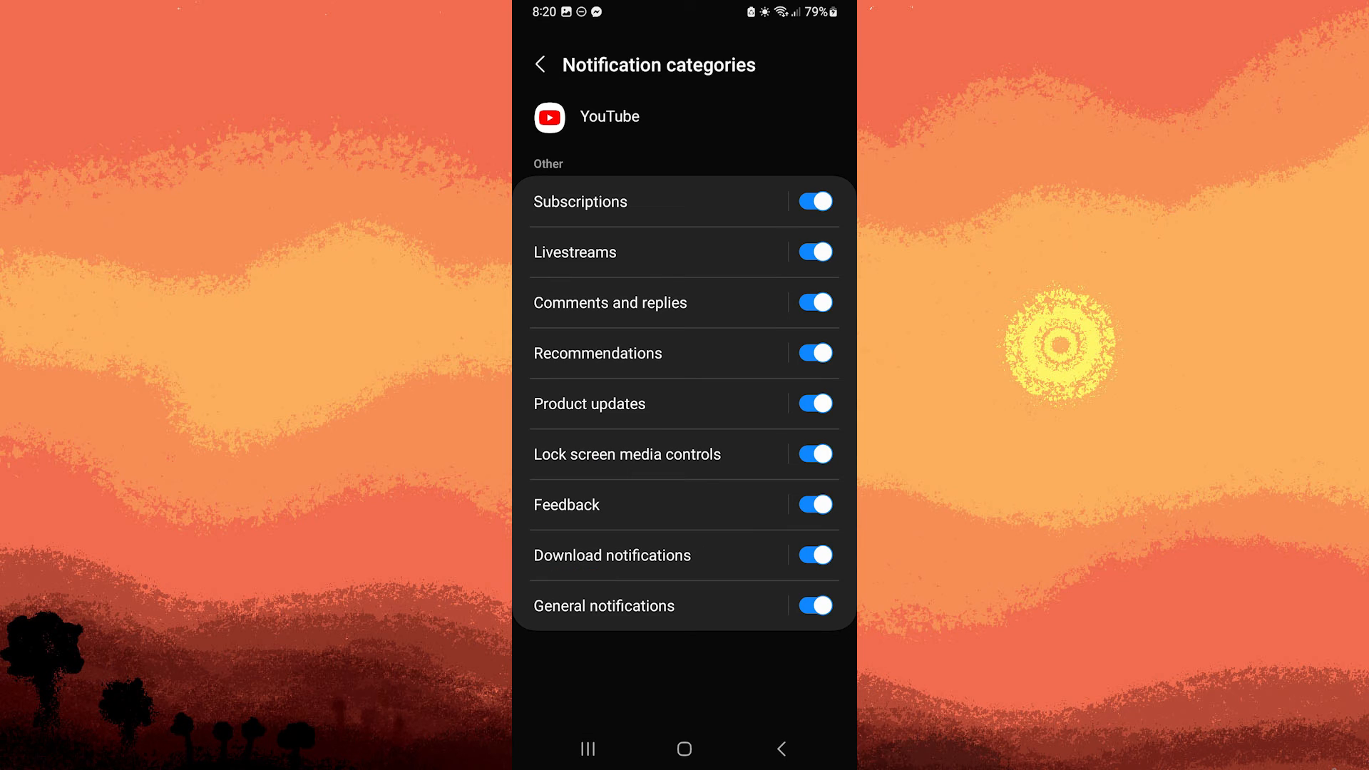